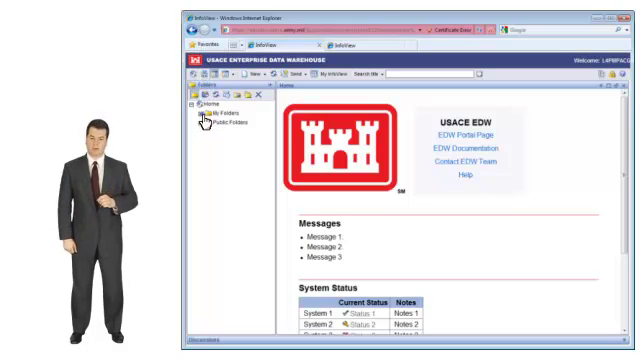
Step: Expand My Folders and list the Web Intelligence documents and dashboard in Favorites
click(199, 106)
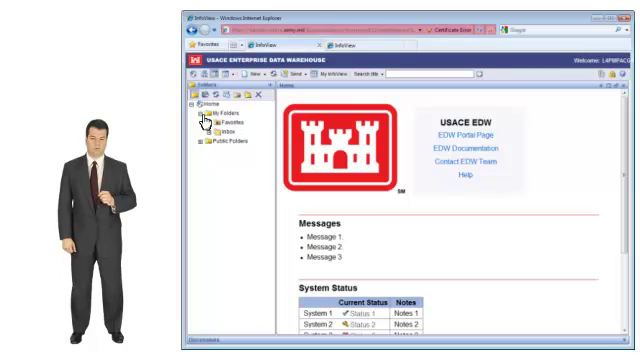
click(218, 121)
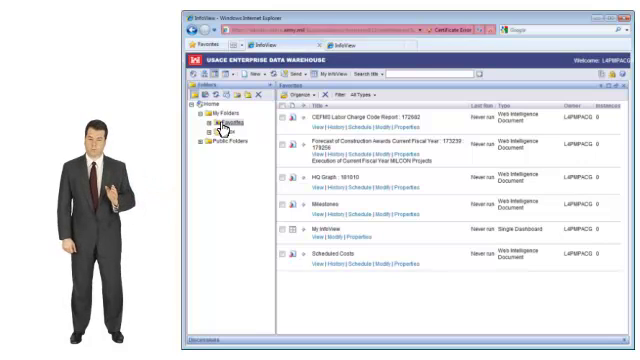
Step: List the received reports and their sent dates in the Inbox
click(214, 118)
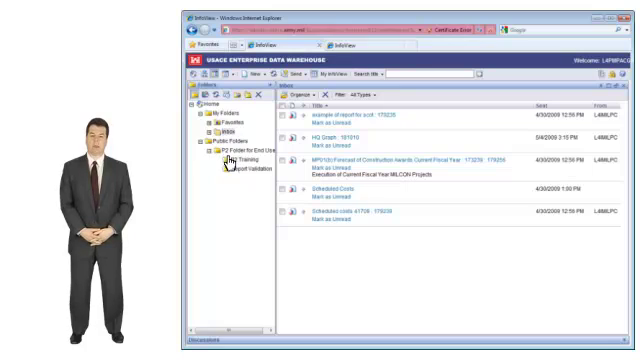
Step: View the Report Validation documents, then return to the Favorites report list
click(229, 171)
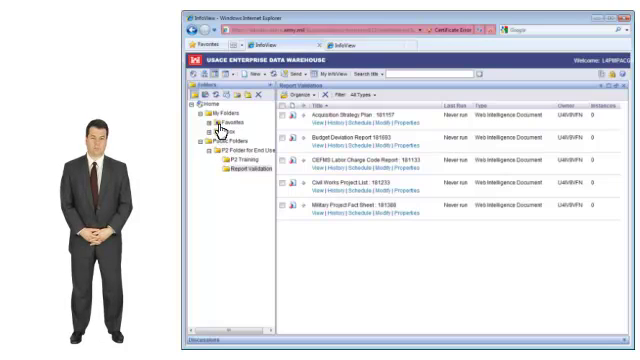
click(213, 120)
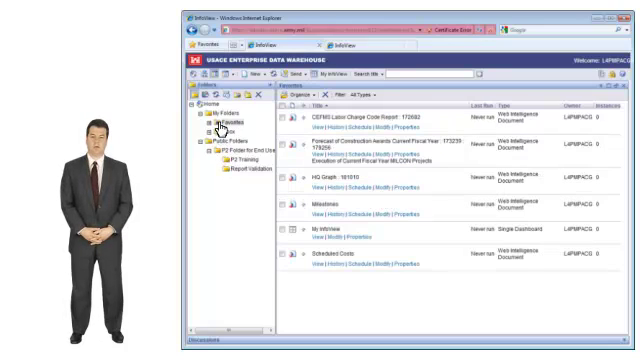